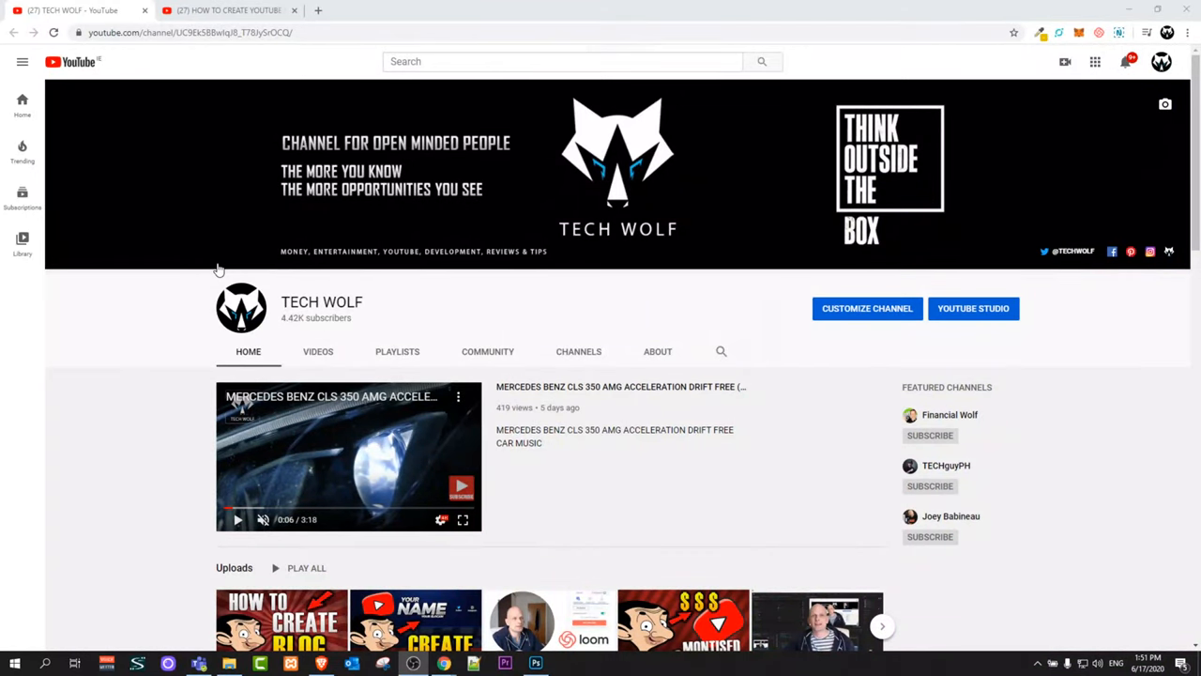
- Switch to the browser tab playing the 'How to Create YouTube Banner' video
{"action": "scroll", "scroll_direction": "down", "scroll_amount": 3}
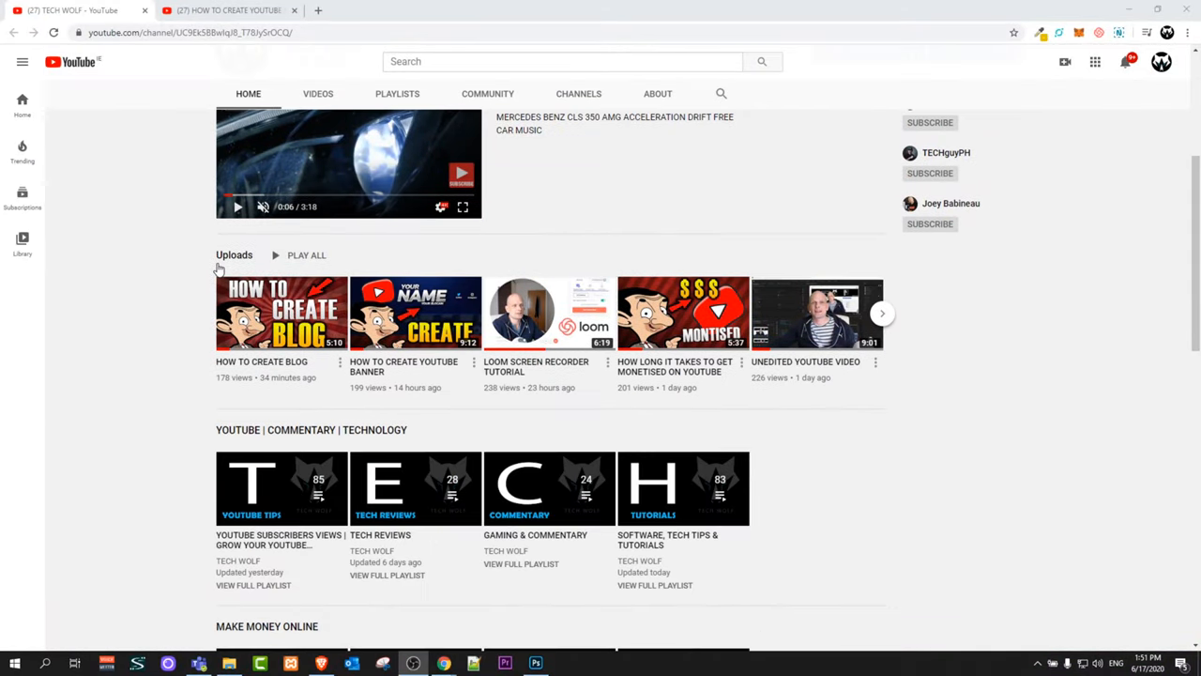
{"action": "scroll", "scroll_direction": "up", "scroll_amount": 3}
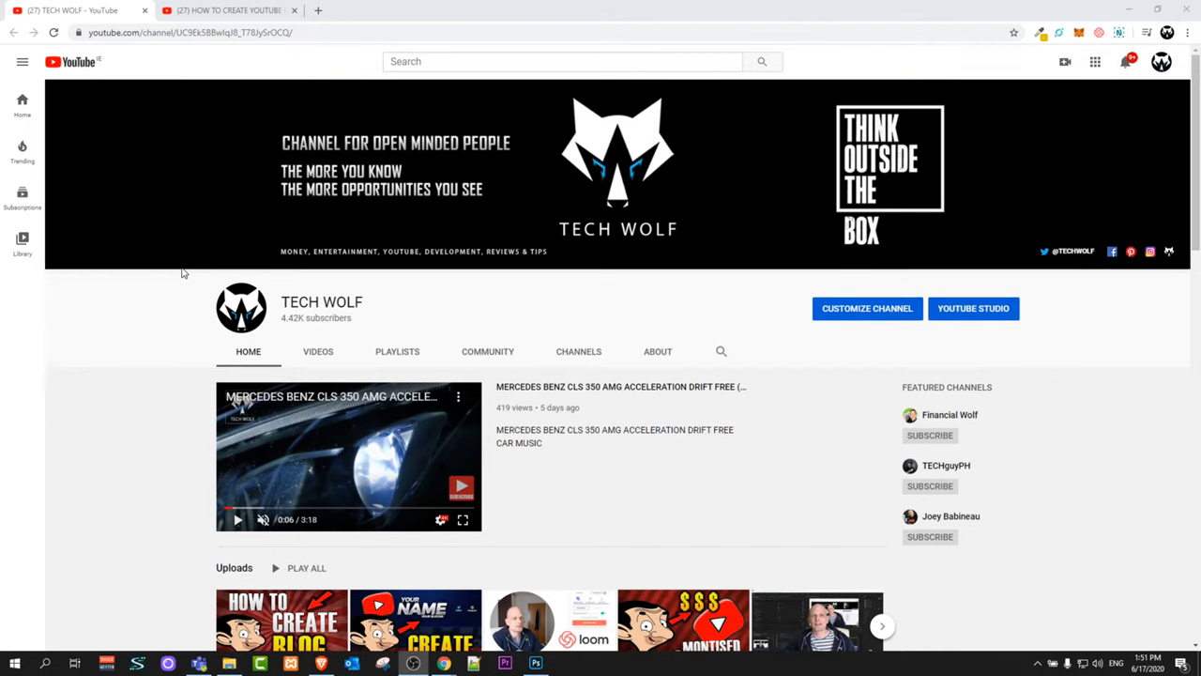
{"action": "mouse_move", "coordinate": [226, 10]}
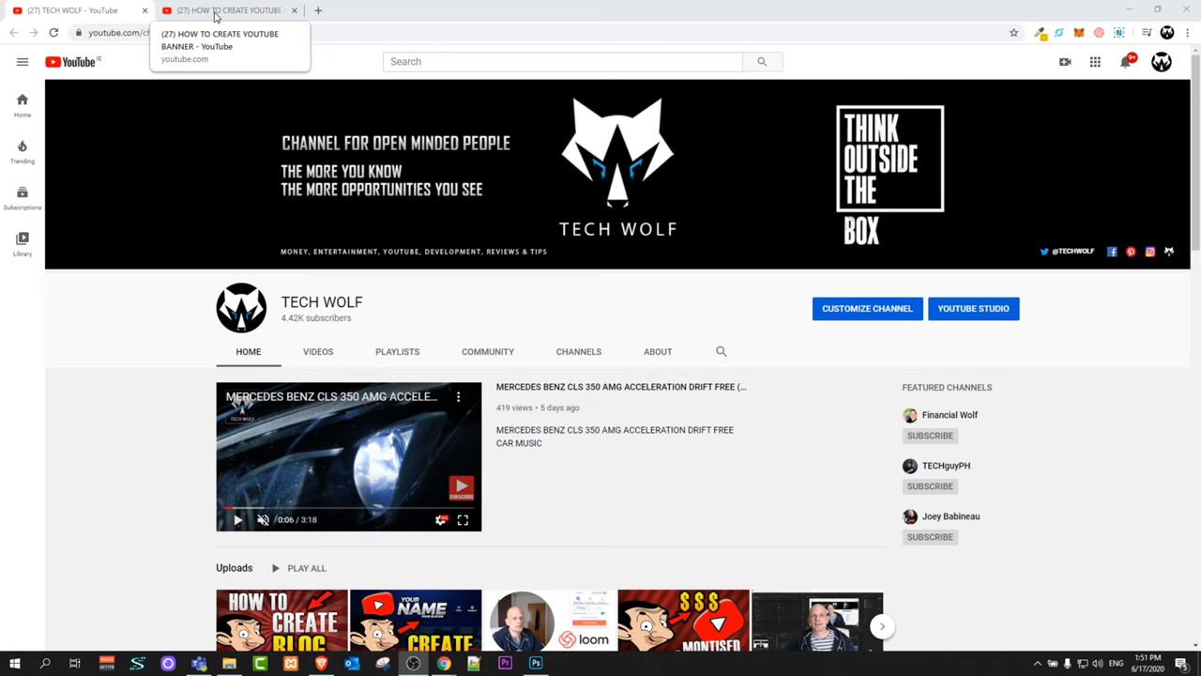
{"action": "left_click", "coordinate": [225, 10]}
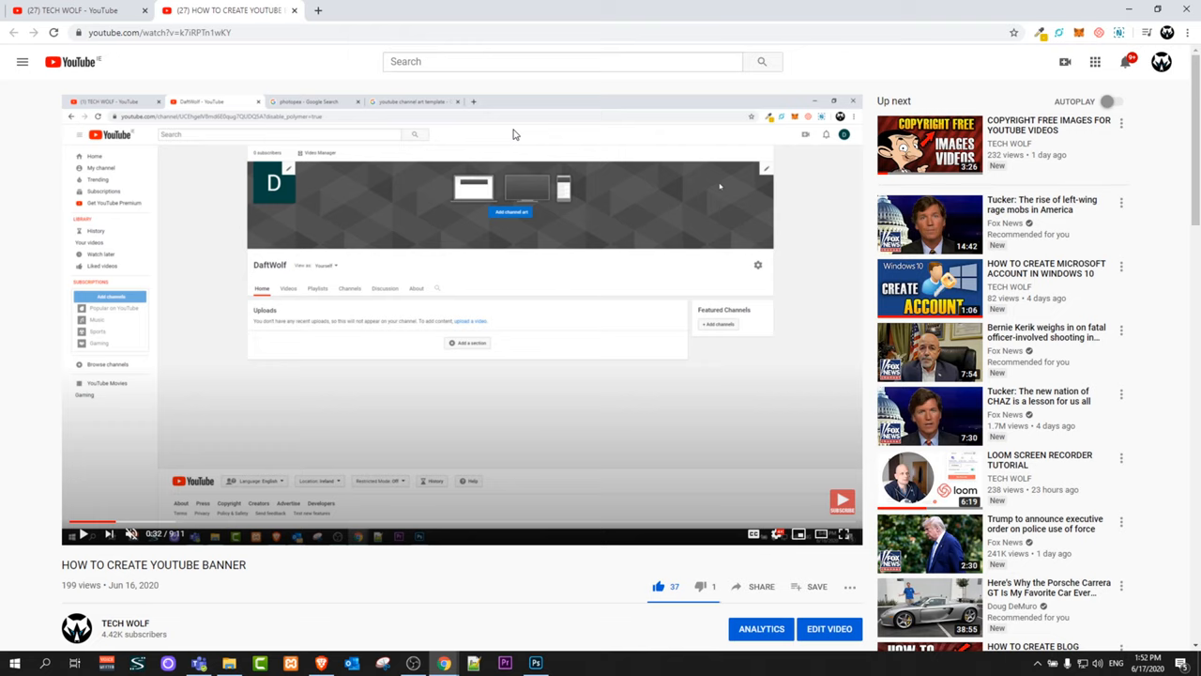
{"action": "mouse_move", "coordinate": [1027, 96]}
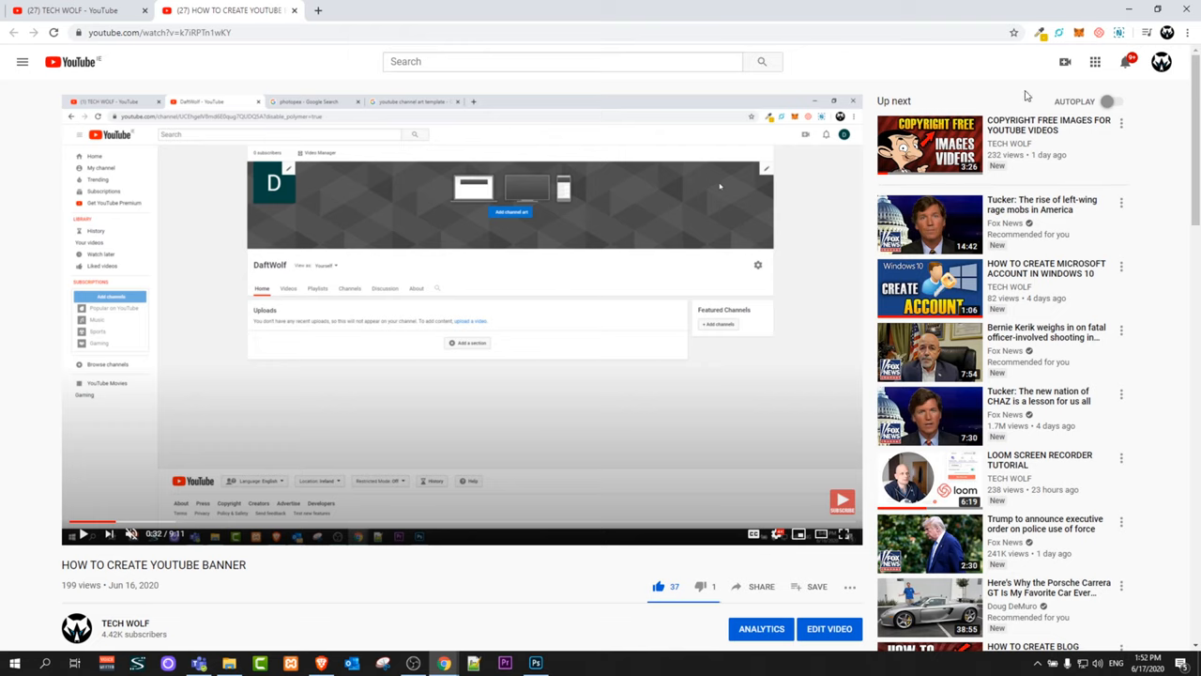
{"action": "mouse_move", "coordinate": [1164, 63]}
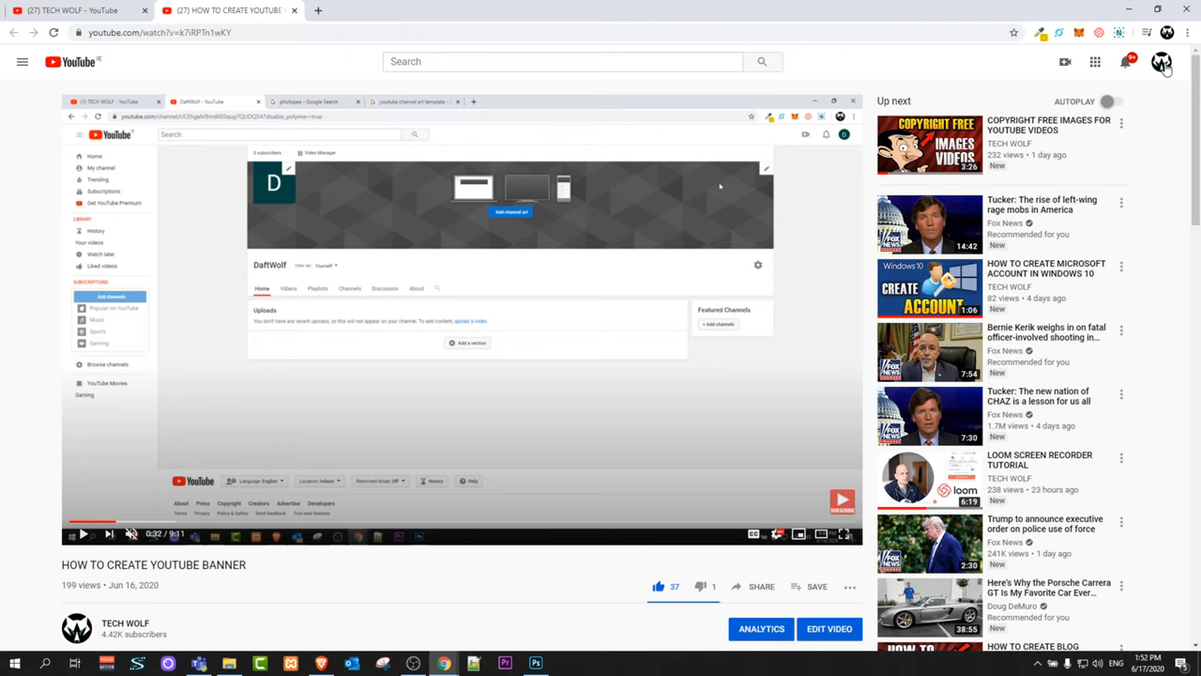
- Open YouTube Settings from the profile avatar's account menu
{"action": "left_click", "coordinate": [1162, 62]}
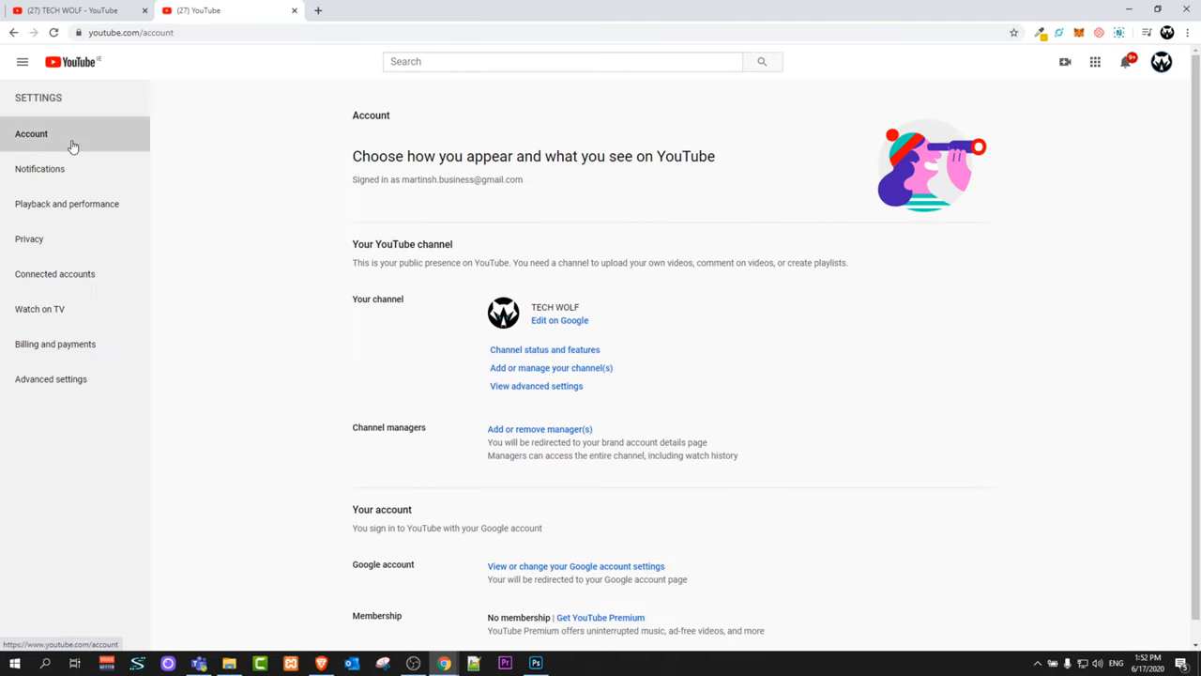
{"action": "mouse_move", "coordinate": [66, 204]}
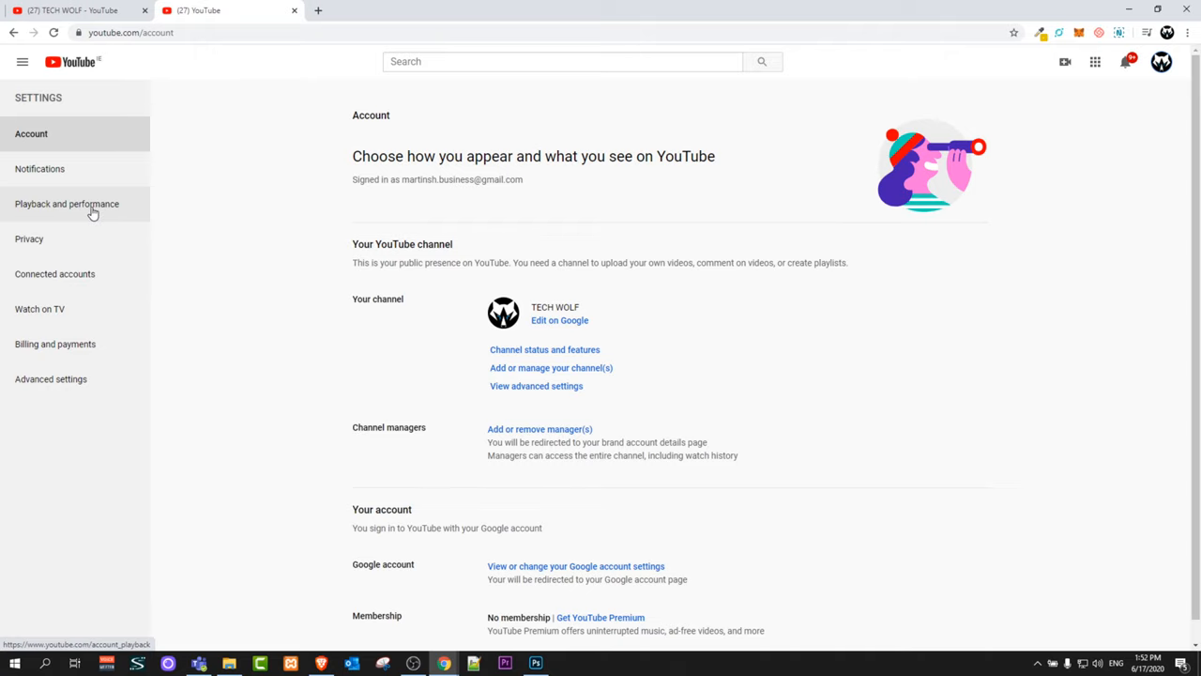
- Uncheck 'Always show captions' under Playback and performance
{"action": "left_click", "coordinate": [66, 203]}
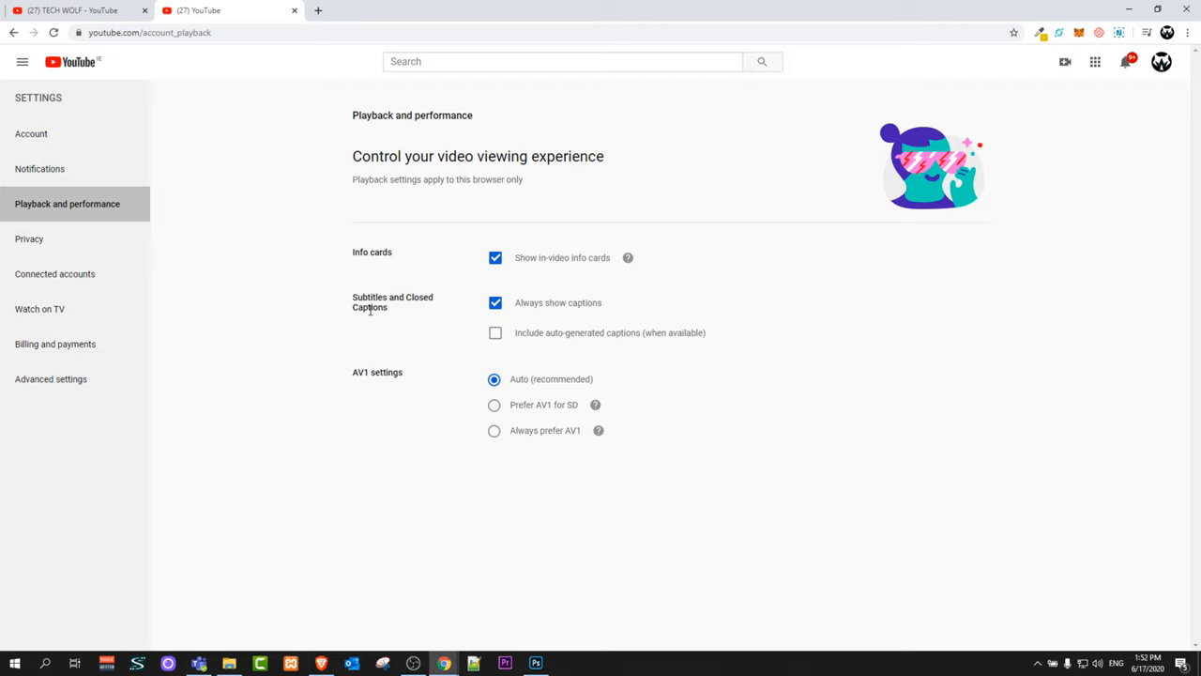
{"action": "mouse_move", "coordinate": [510, 317]}
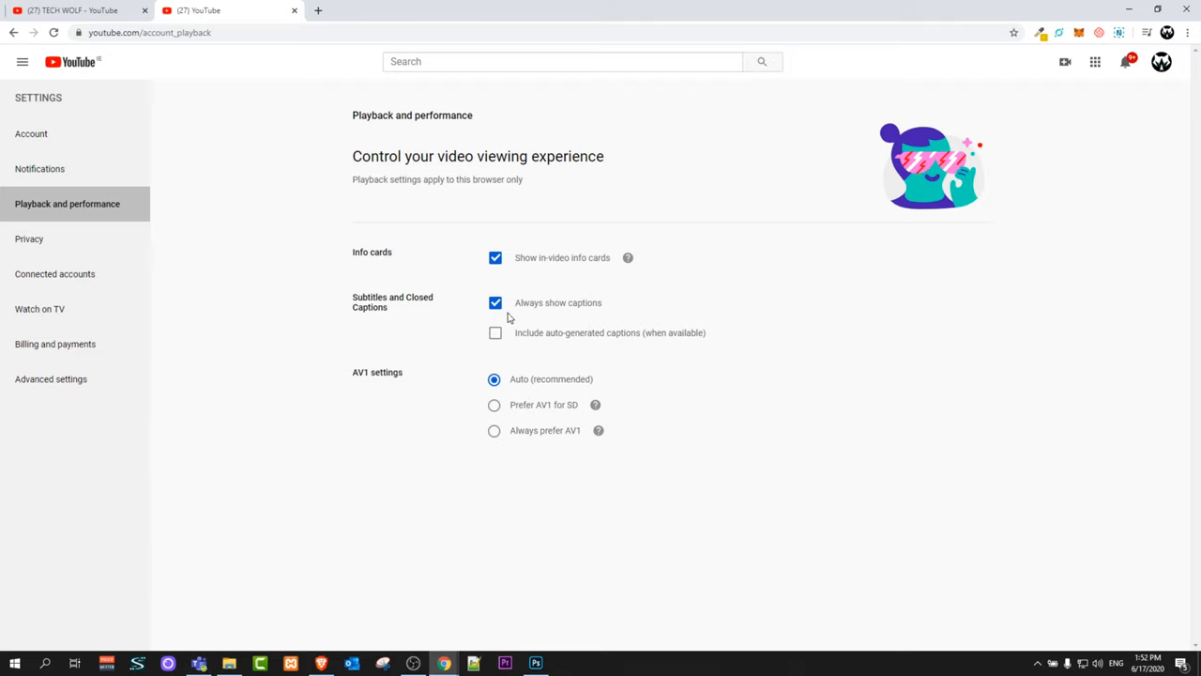
{"action": "mouse_move", "coordinate": [523, 316]}
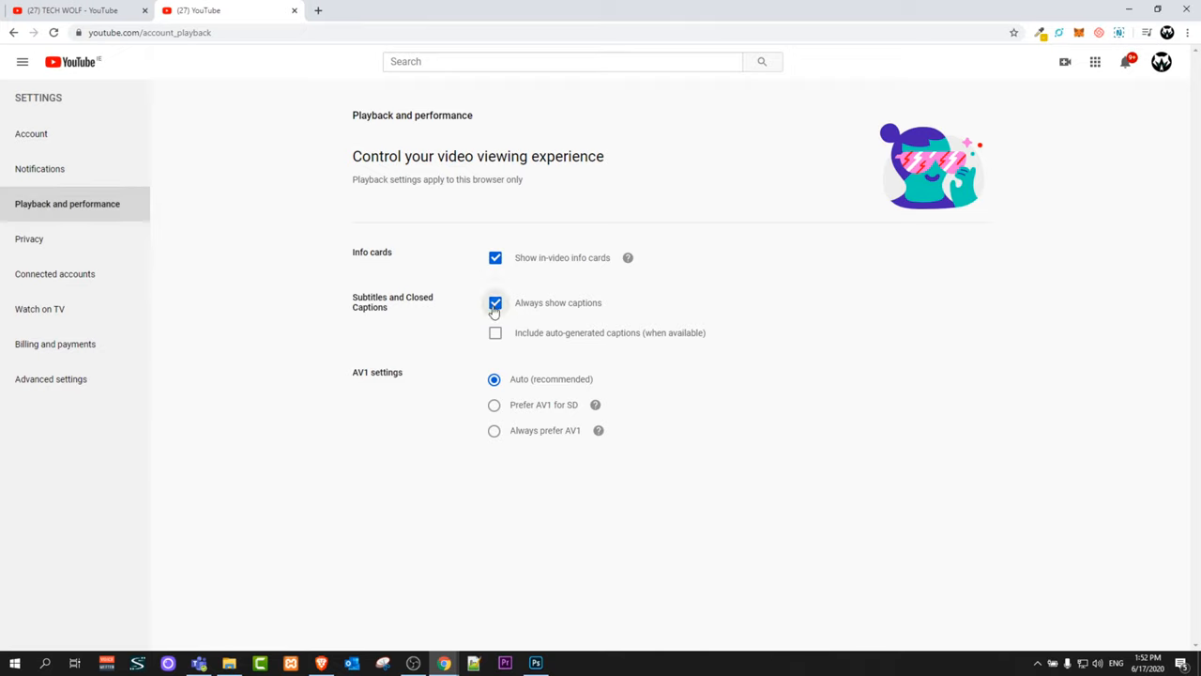
{"action": "left_click", "coordinate": [494, 302]}
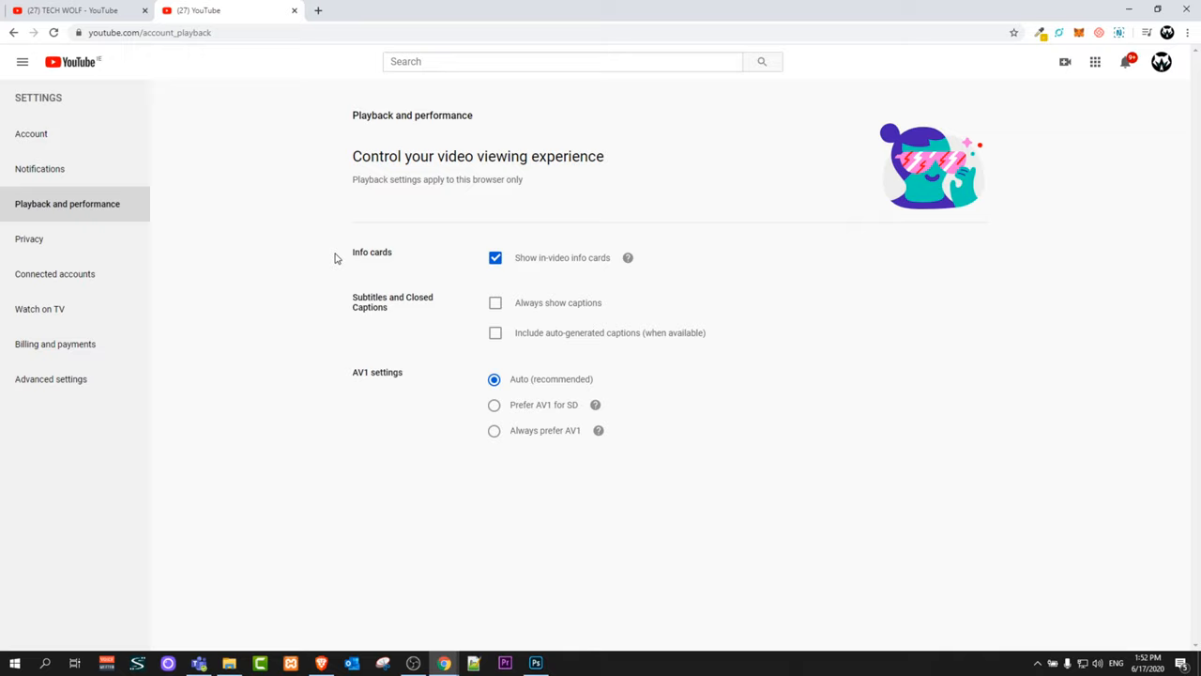
{"action": "mouse_move", "coordinate": [281, 230]}
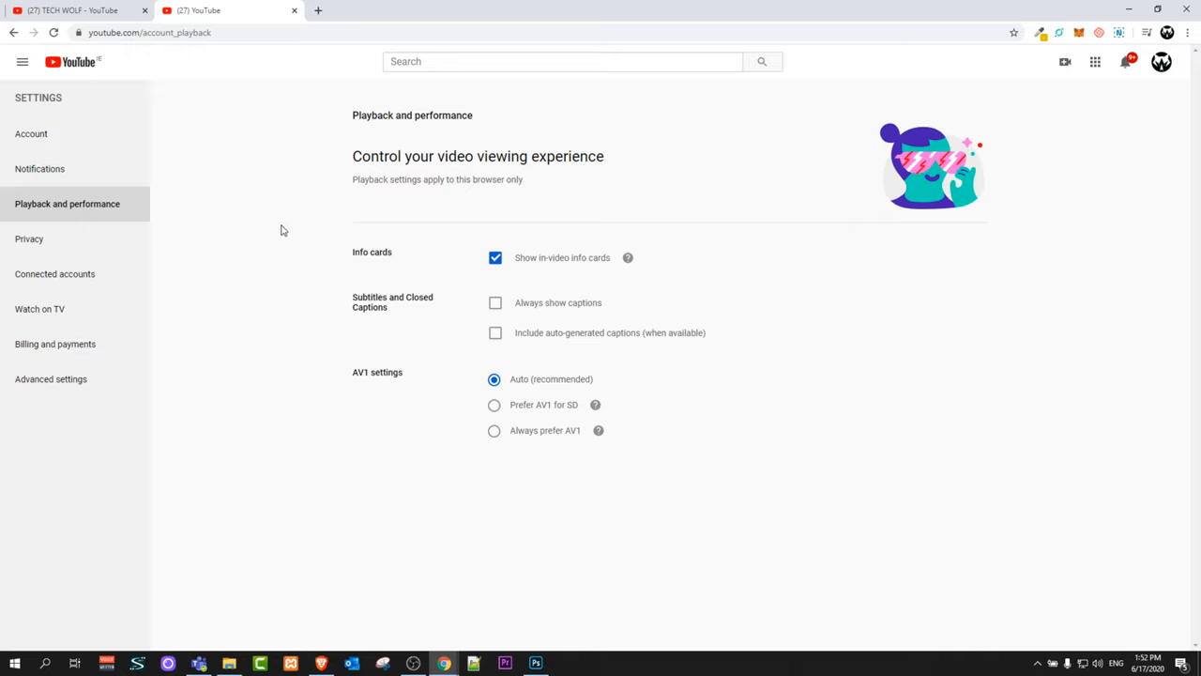